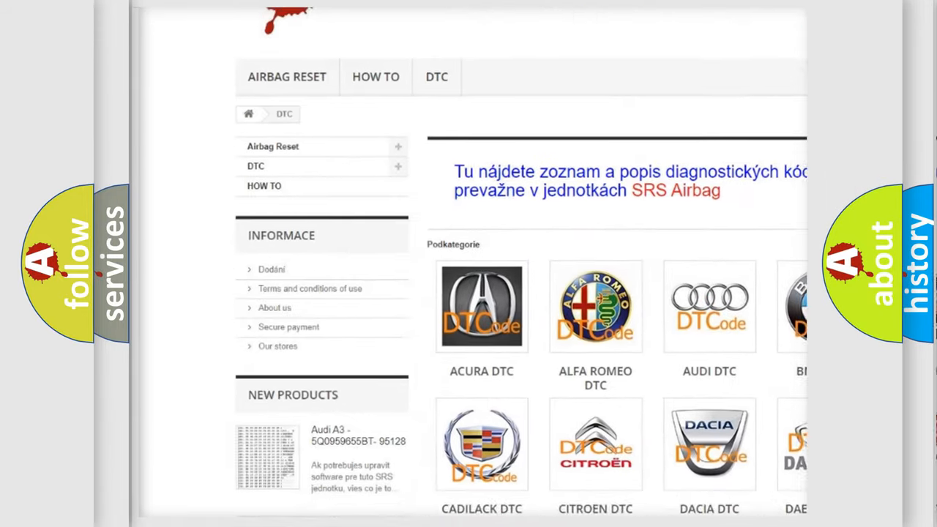
{"action": "scroll", "scroll_direction": "down", "scroll_amount": 3}
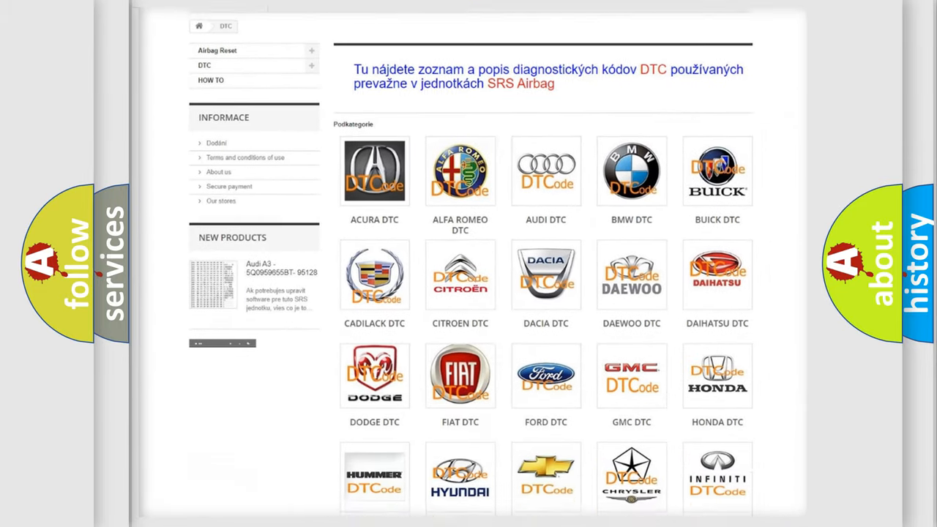
{"action": "scroll", "scroll_direction": "down", "scroll_amount": 3}
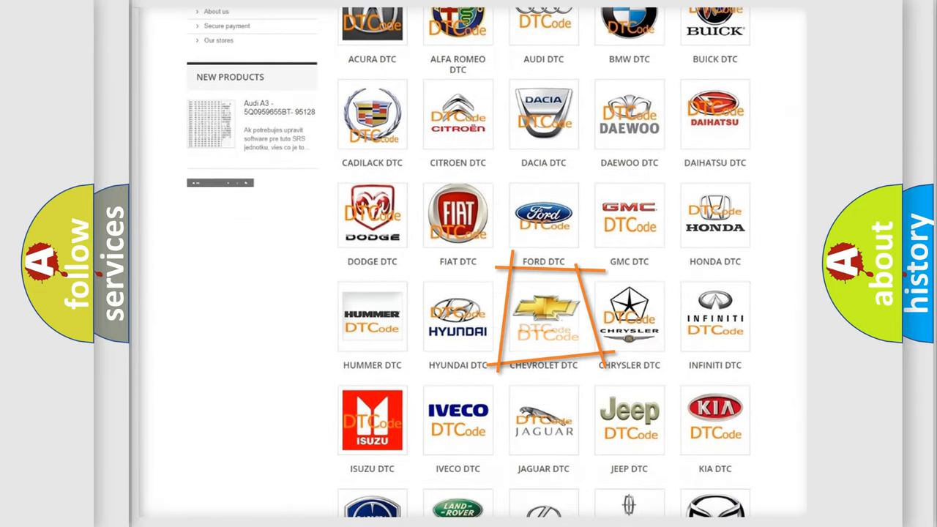